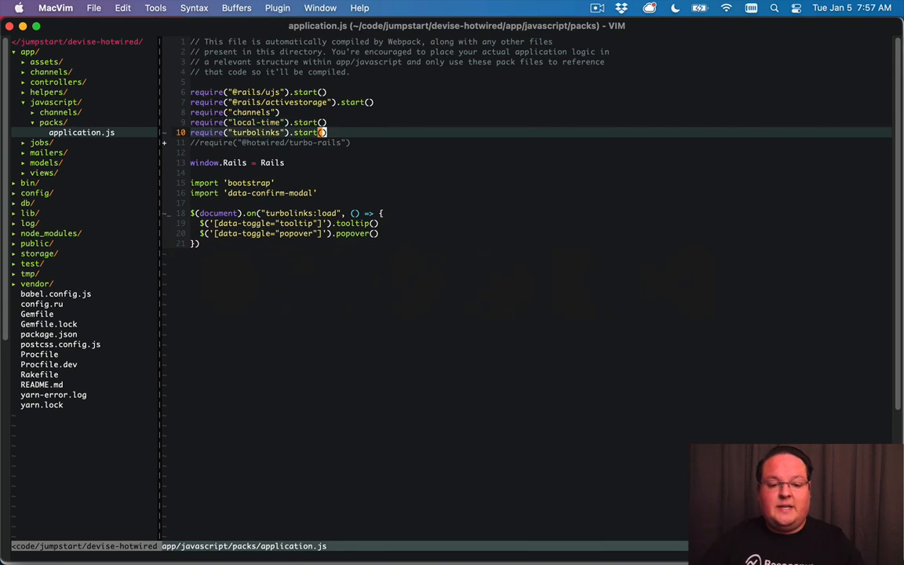
Replace the Turbolinks require, listen for turbo:load and log "turbo!" in application.js
key(V)
text(conso)
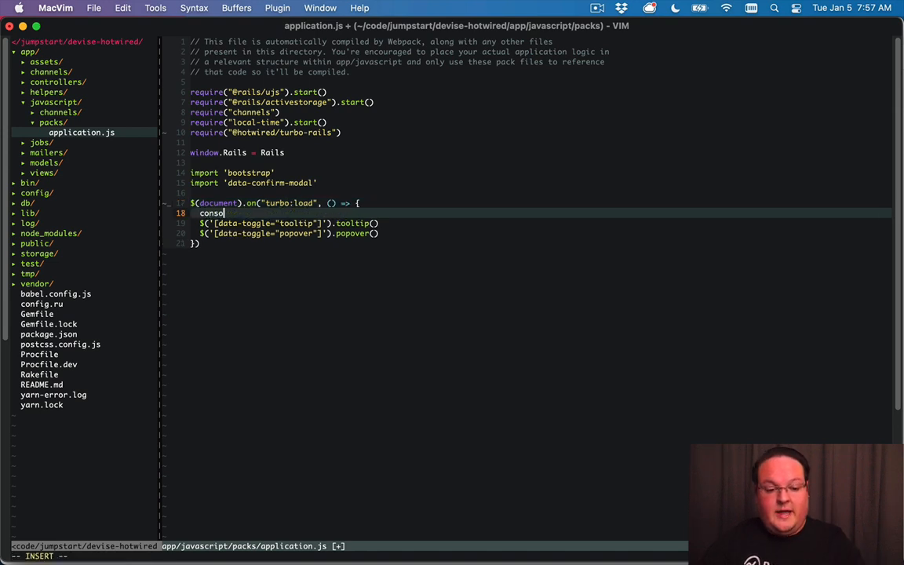
text(le.log(")
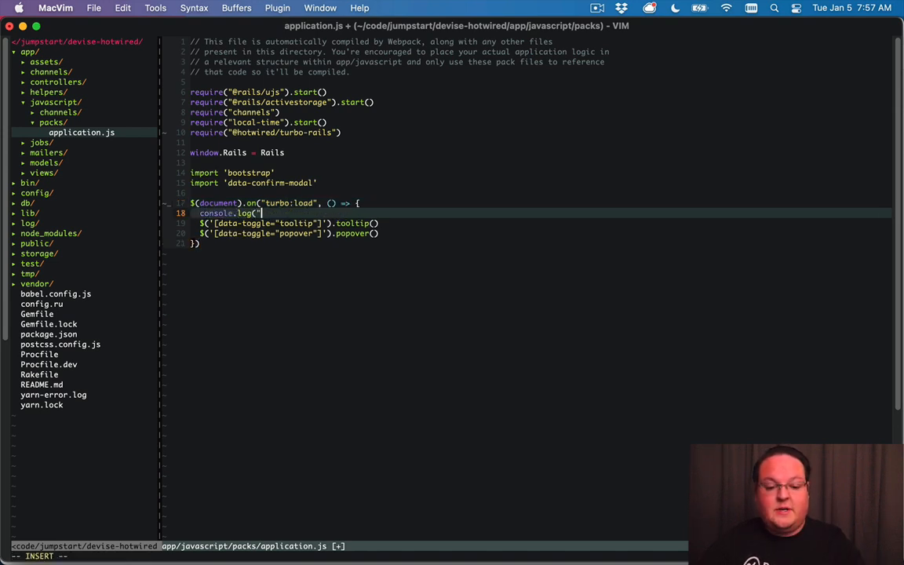
text(turbo!)
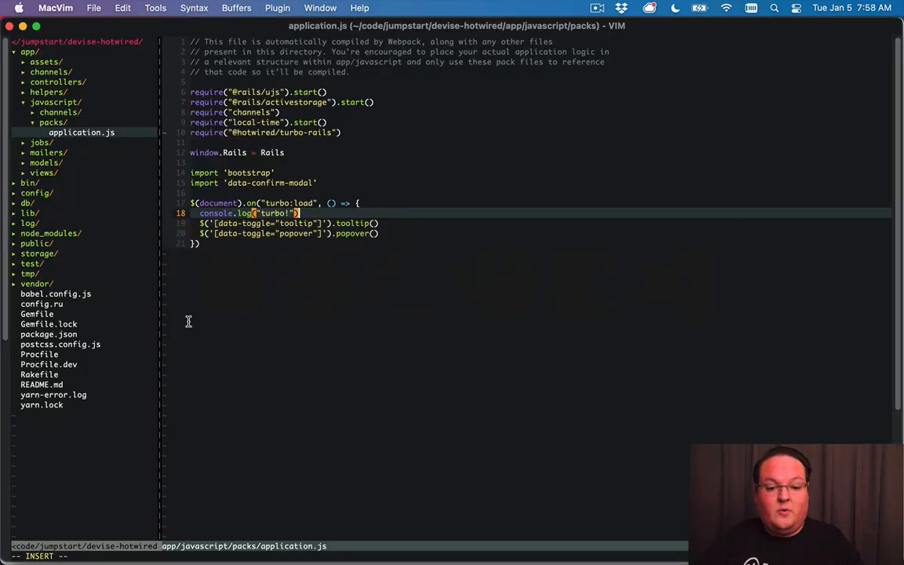
mouse_move(326, 161)
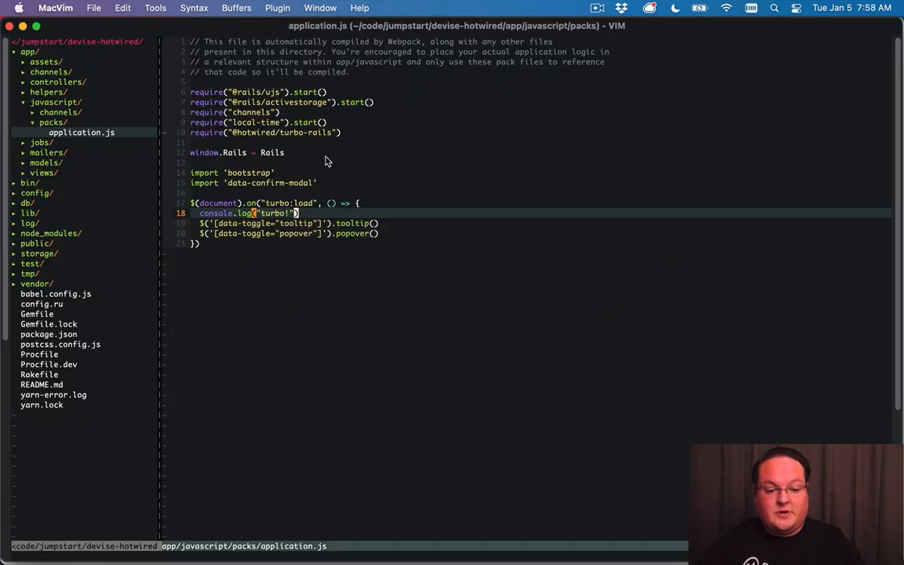
key(cmd+tab)
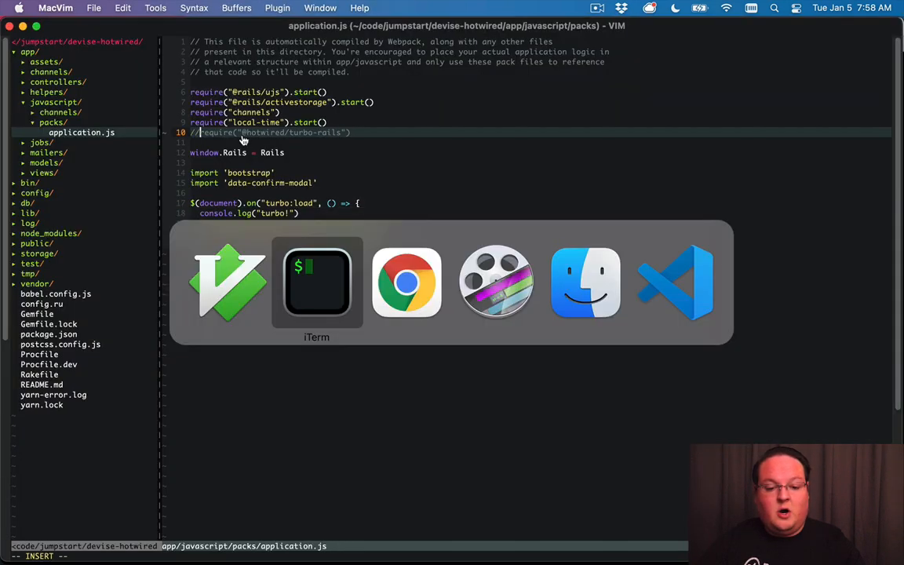
Run rails g scaffold Post title in the terminal
click(317, 283)
text(rails g)
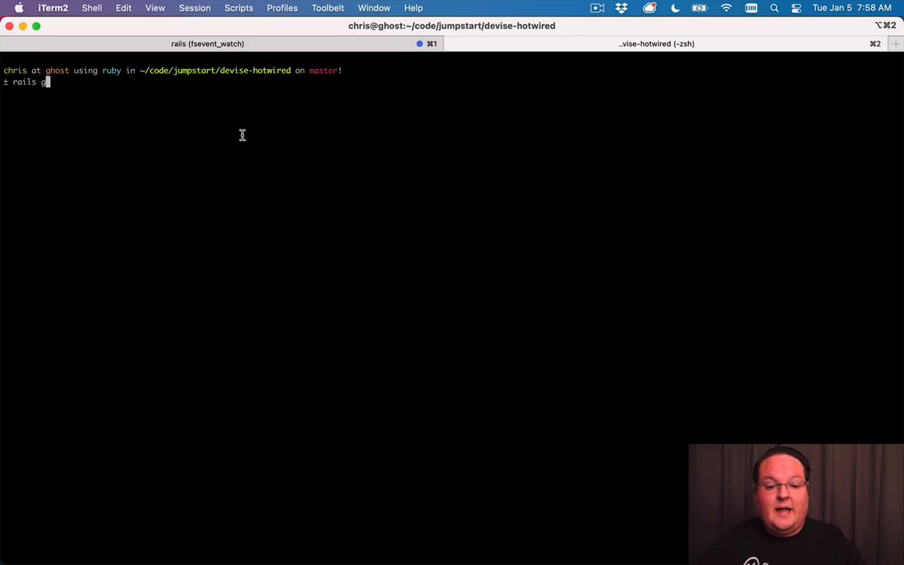
text(scaffold P)
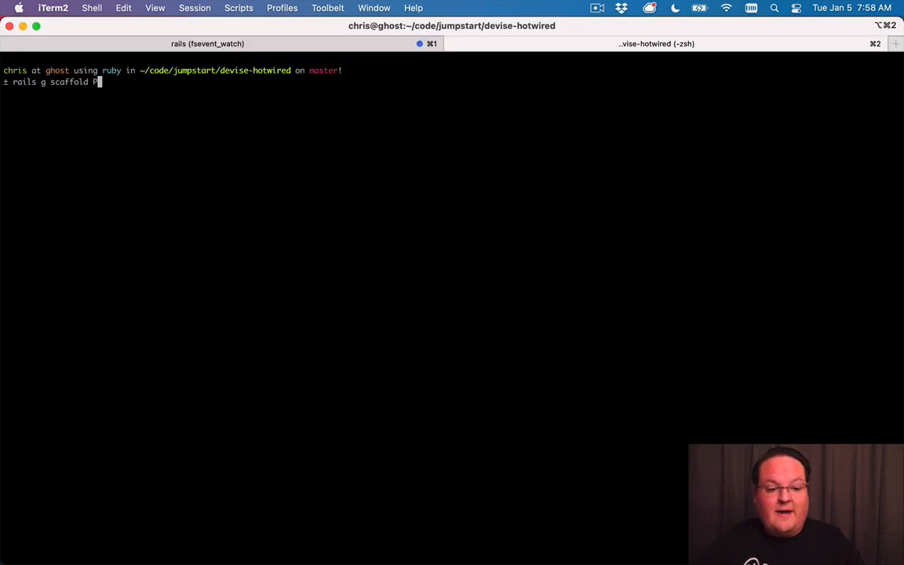
text(ost title)
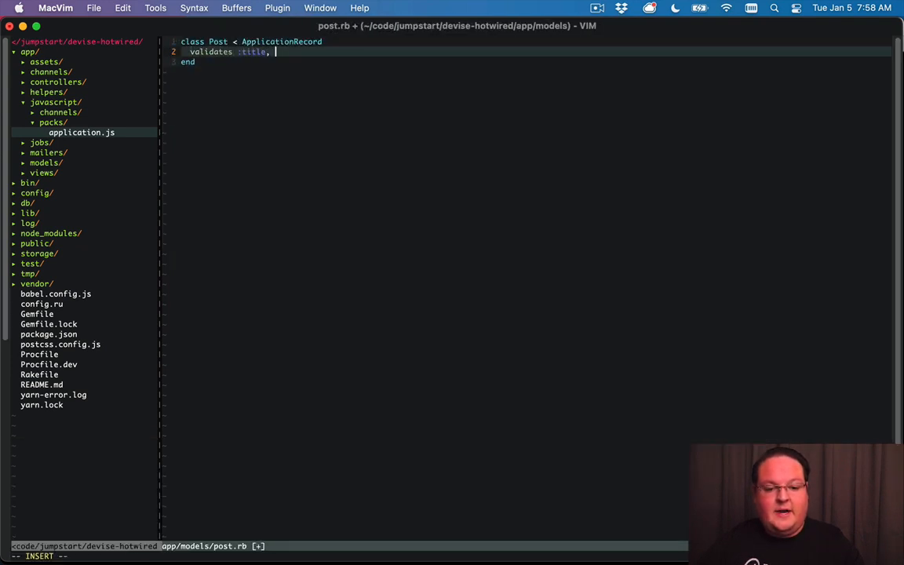
Add validates :title, presence: true to app/models/post.rb
text(presence: true)
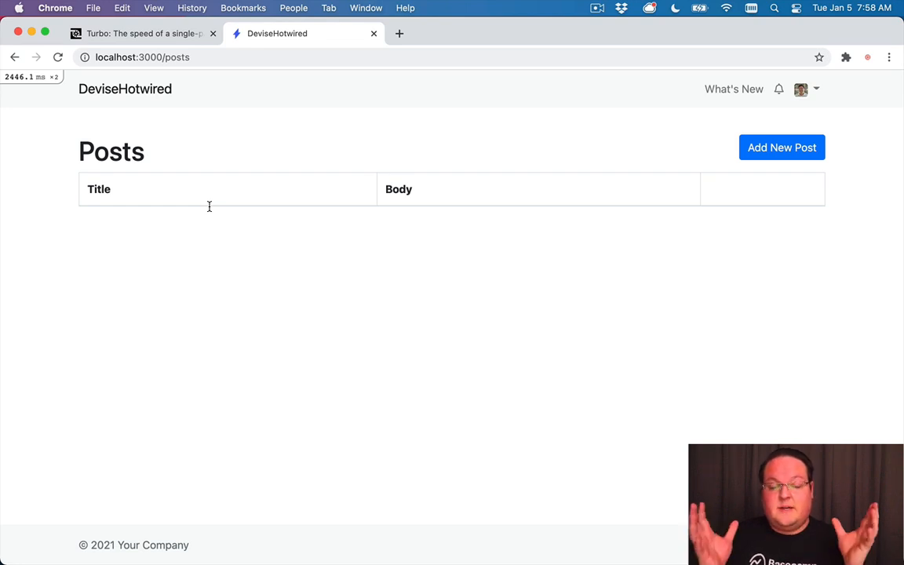
Open the New post form and submit Create Post with Title and Body blank
click(782, 147)
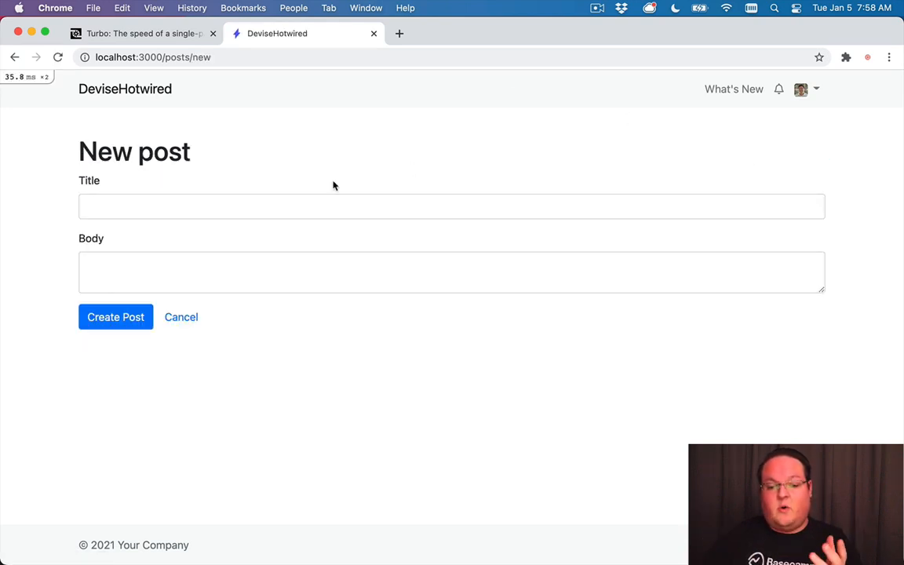
click(257, 205)
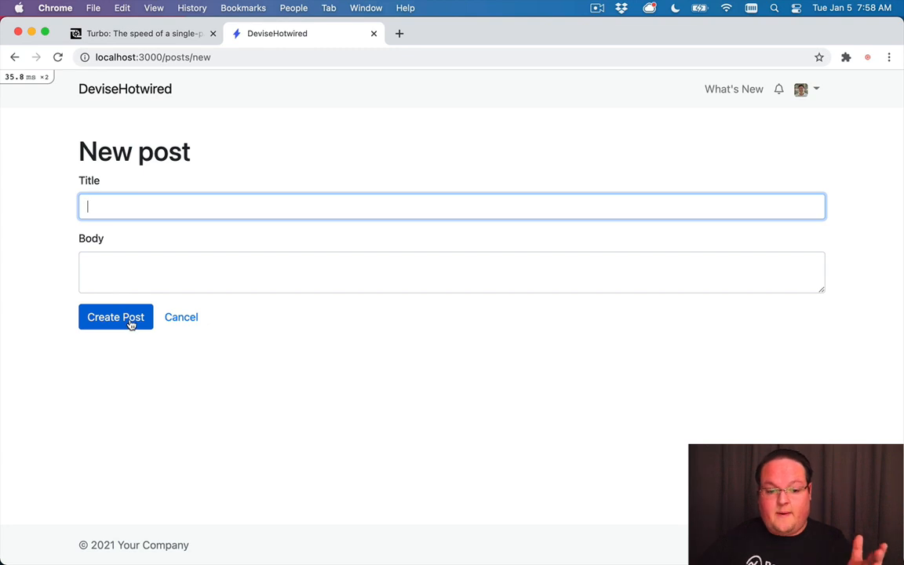
click(115, 317)
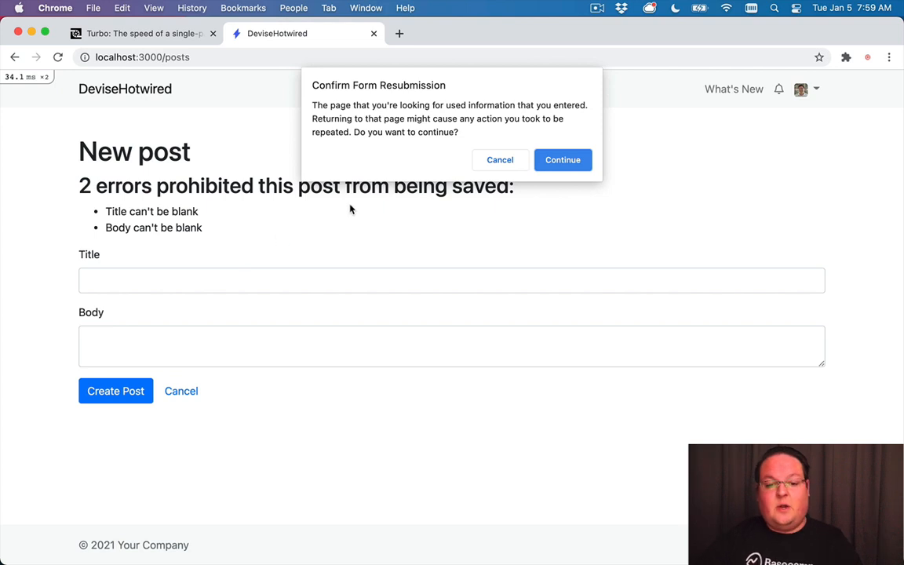
mouse_move(450, 165)
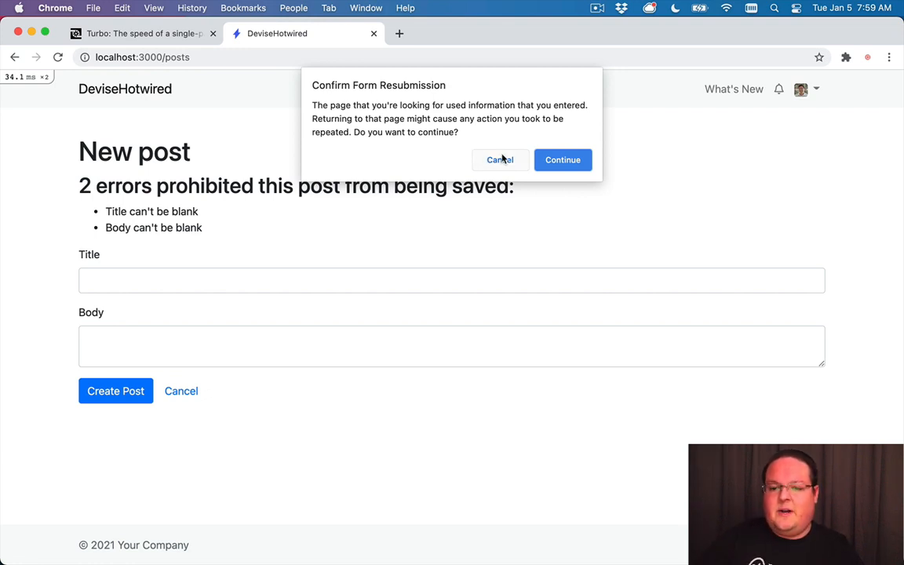
mouse_move(515, 164)
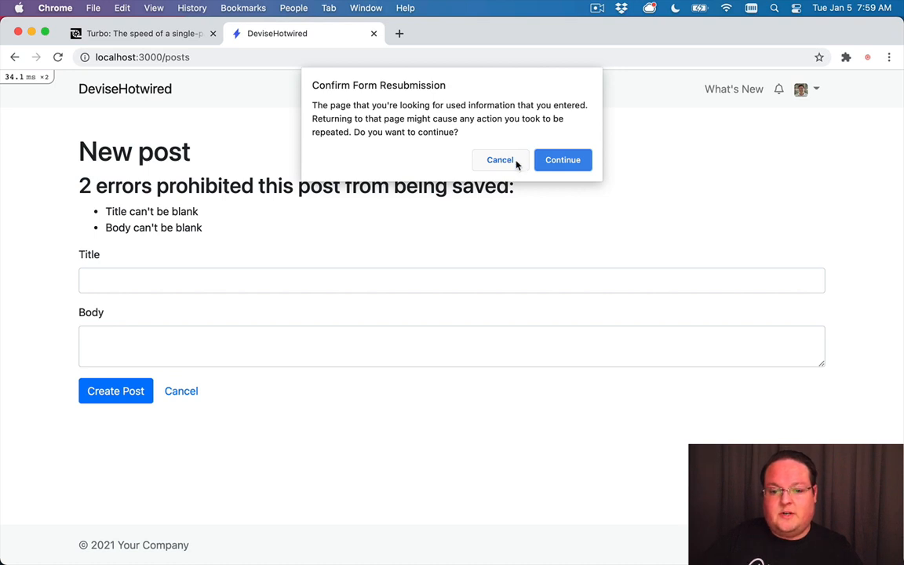
Cancel the form resubmission prompt and return to /posts/new
click(500, 160)
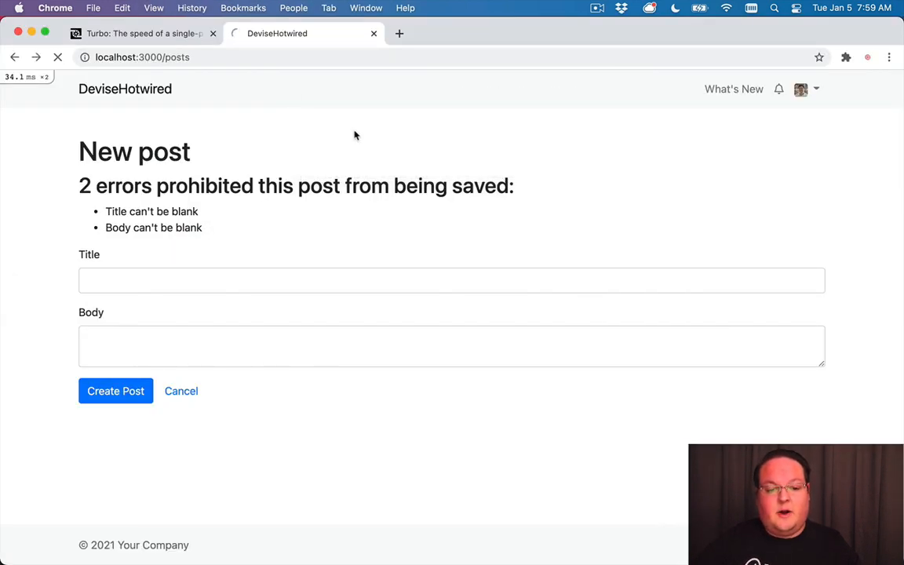
click(142, 57)
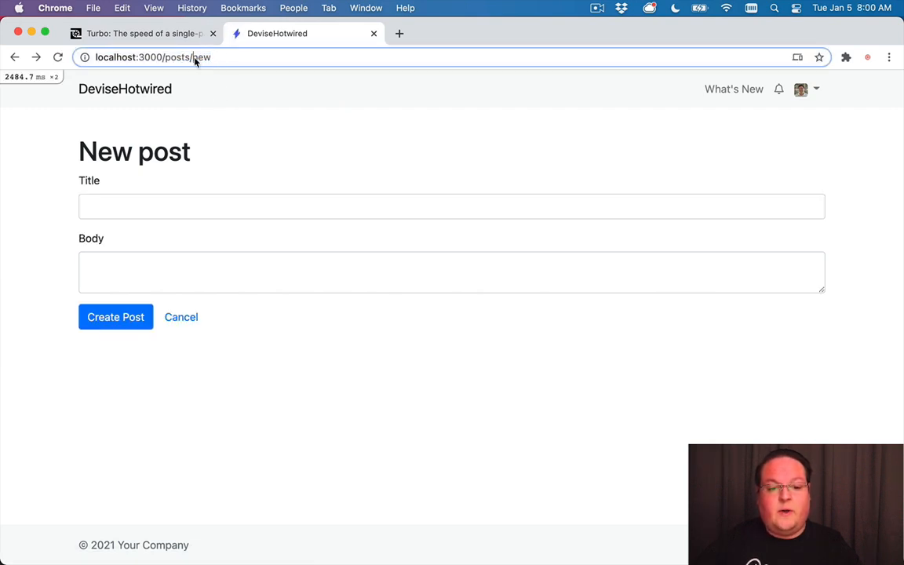
double_click(175, 57)
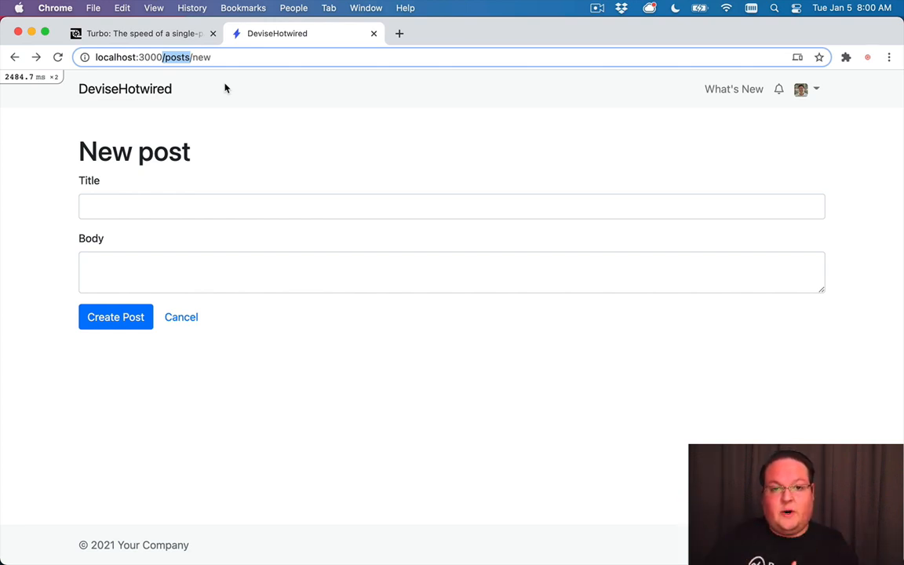
mouse_move(211, 187)
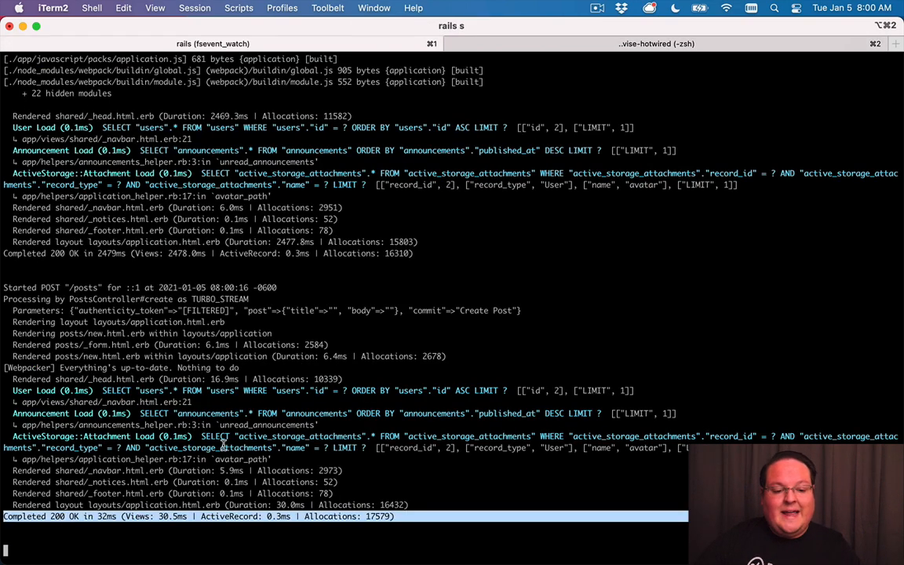
mouse_move(336, 293)
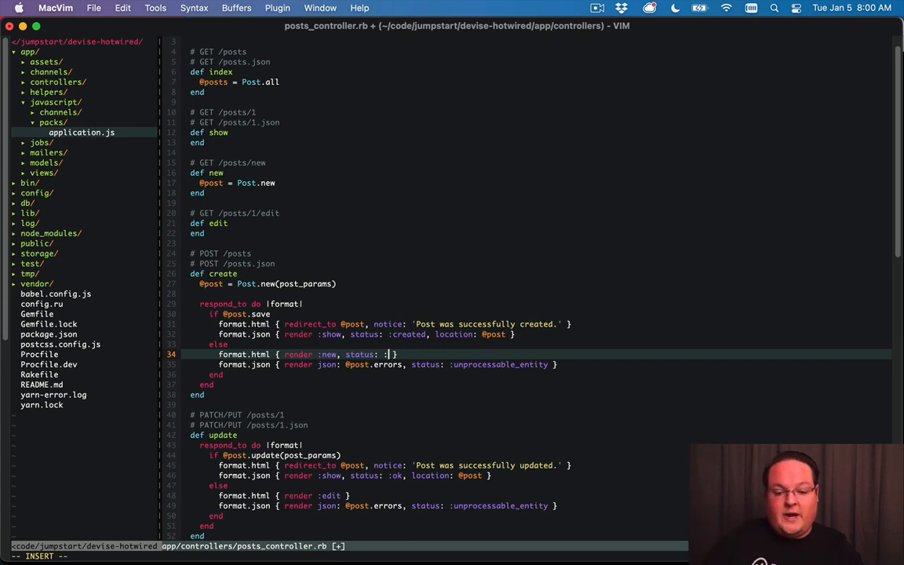
Render :new with status: :unprocessable_entity in posts_controller.rb, then resubmit the blank form
text(unproc)
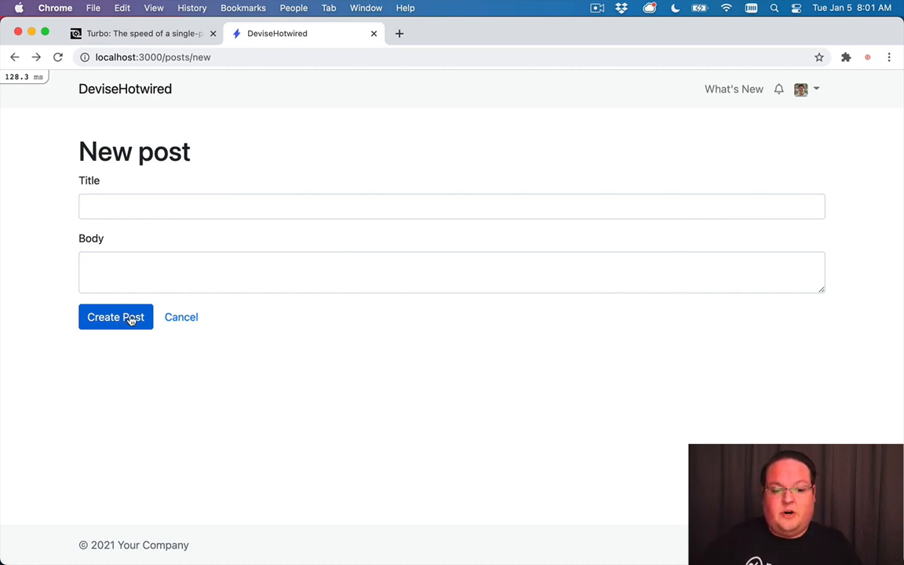
click(115, 317)
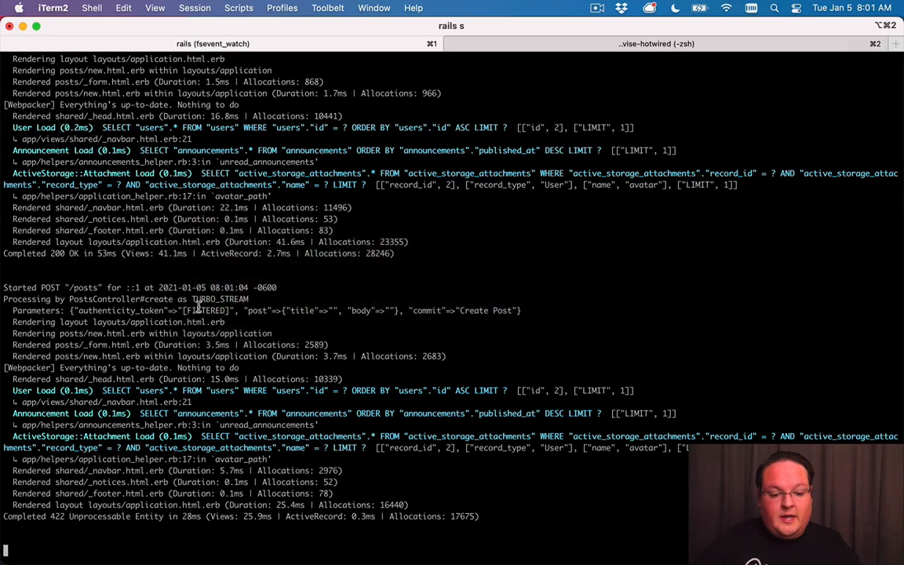
double_click(49, 287)
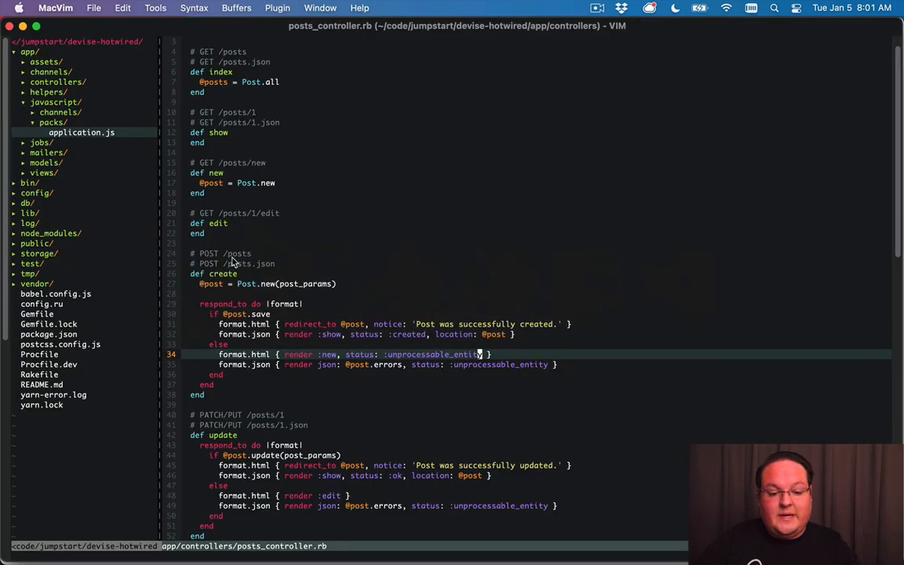
Insert an undefined asdf into PostsController#create and submit the empty post form
text(asdf)
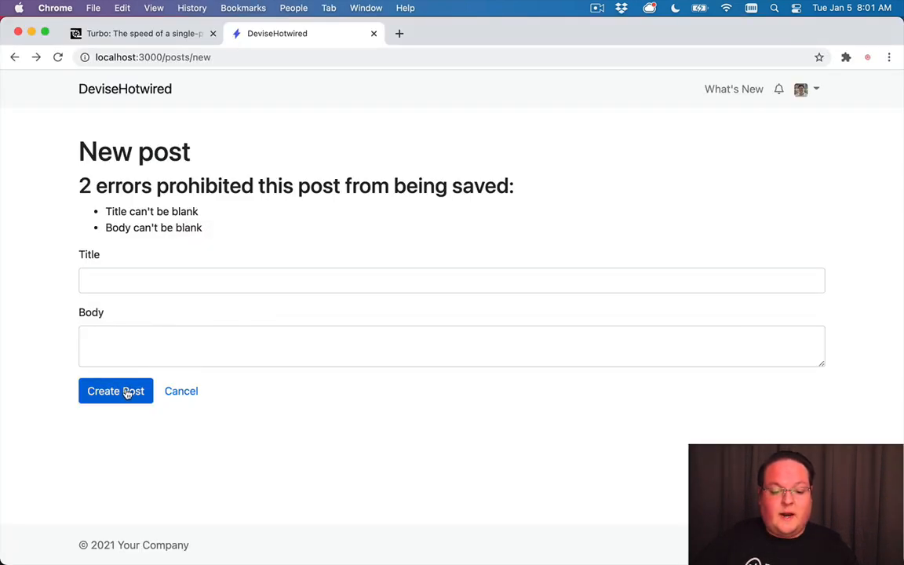
click(115, 391)
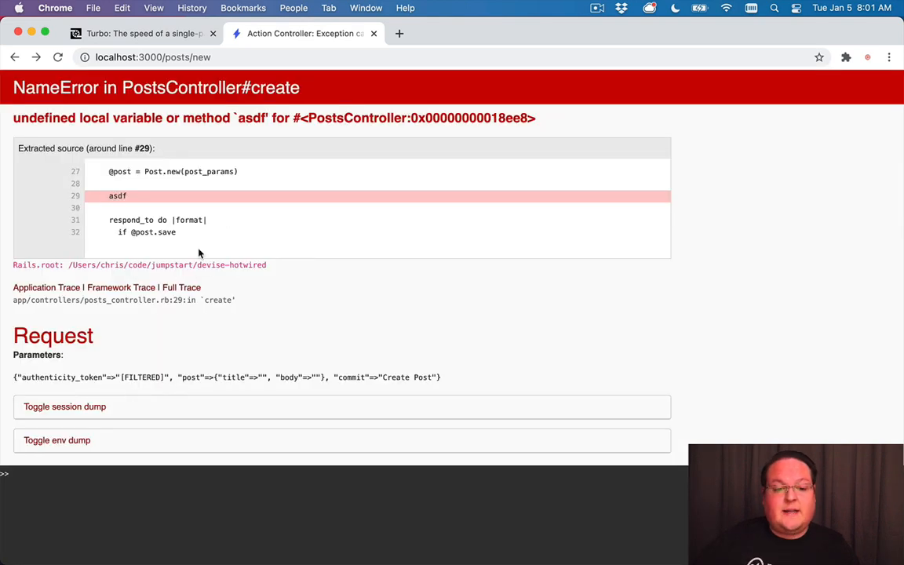
mouse_move(360, 248)
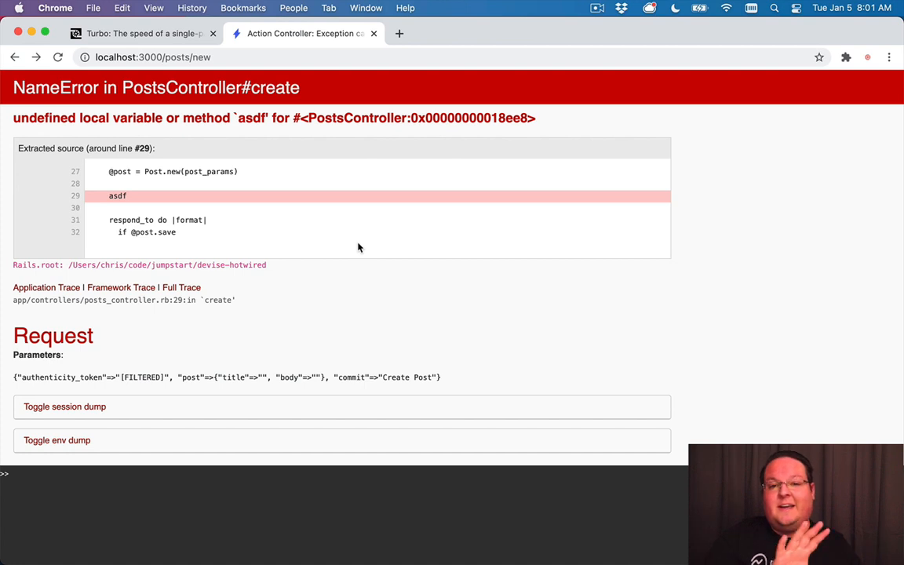
mouse_move(263, 250)
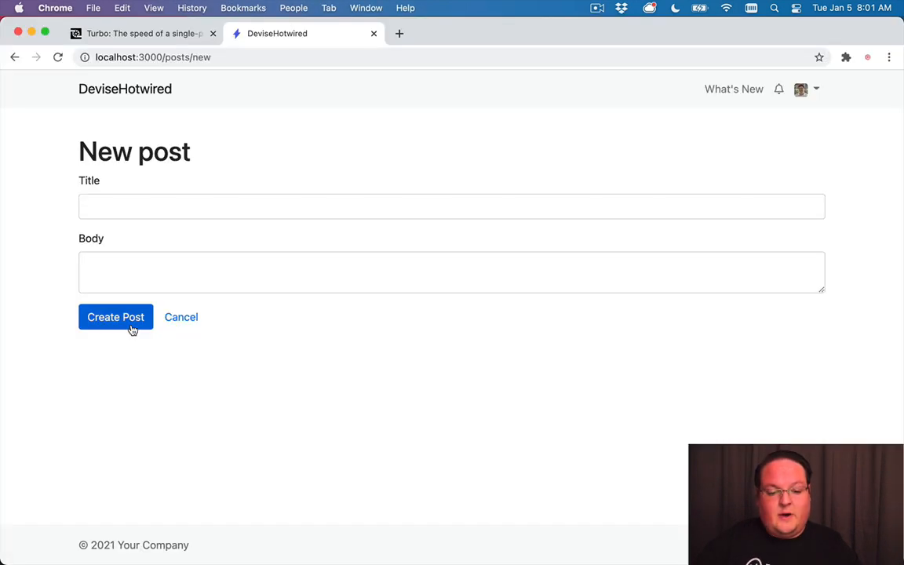
click(115, 317)
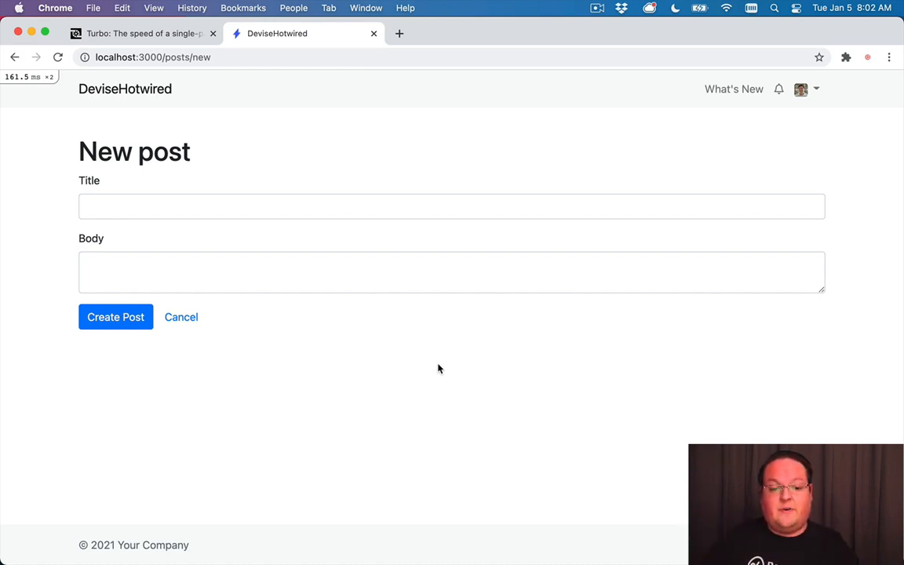
mouse_move(157, 252)
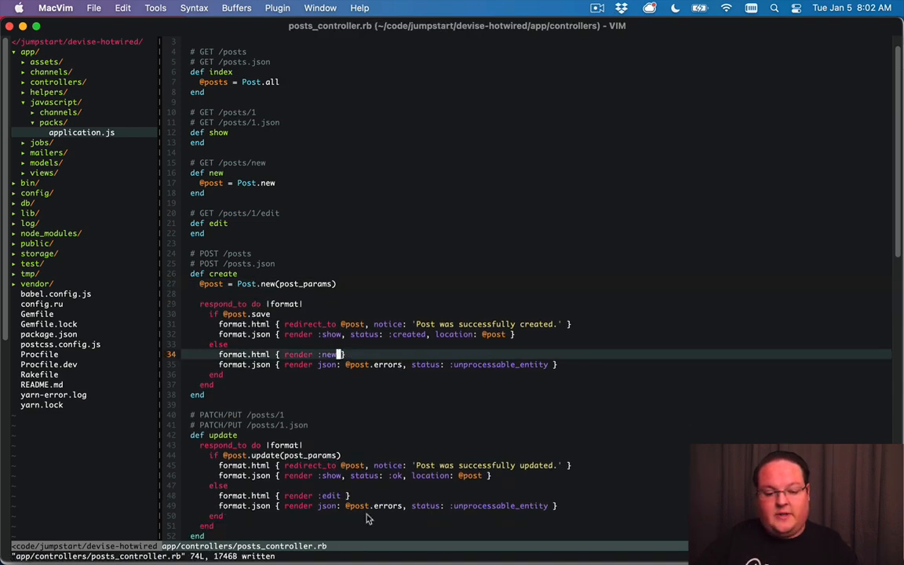
Open app/views/posts/_form.html.erb in a split beside posts_controller.rb
key(ctrl+p)
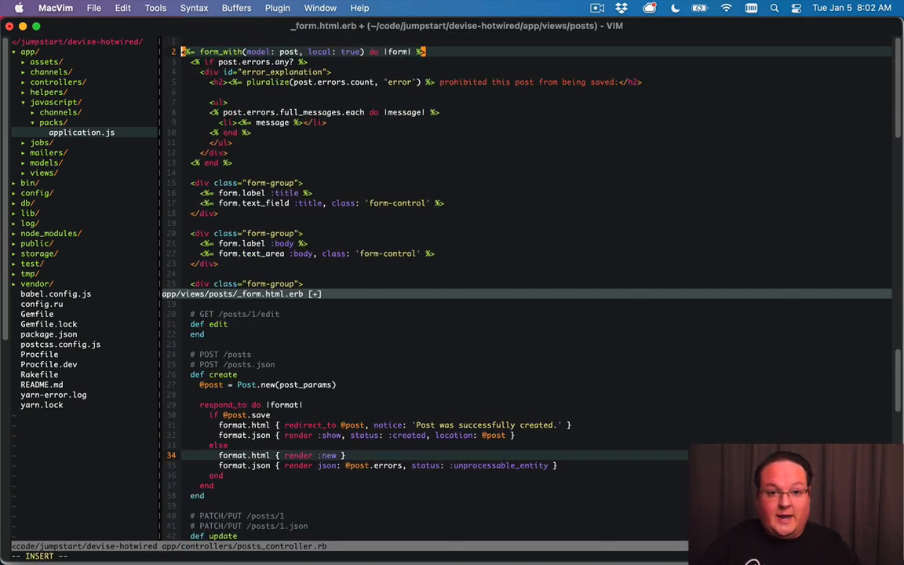
Wrap the form in _form.html.erb inside a <%= turbo_frame_tag post do %> block
text(tr)
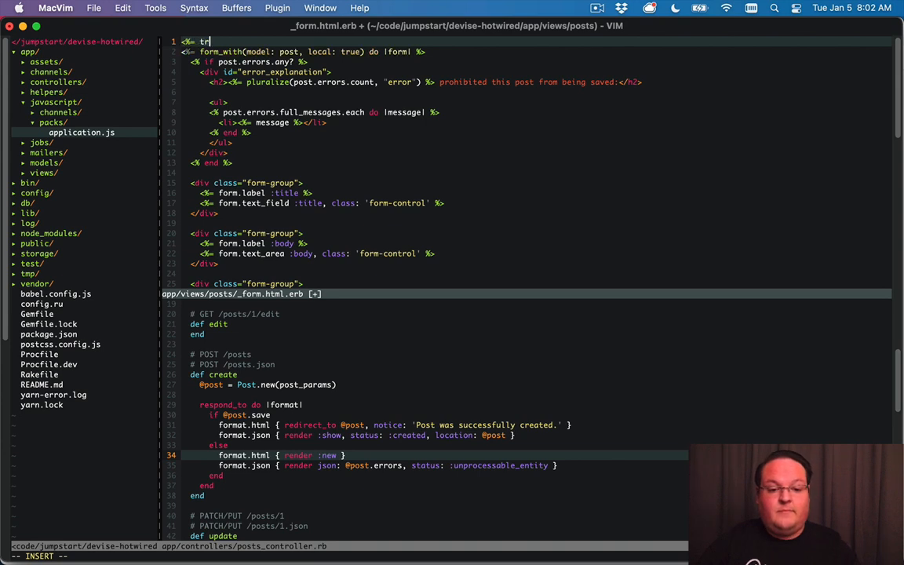
text(urbo_f)
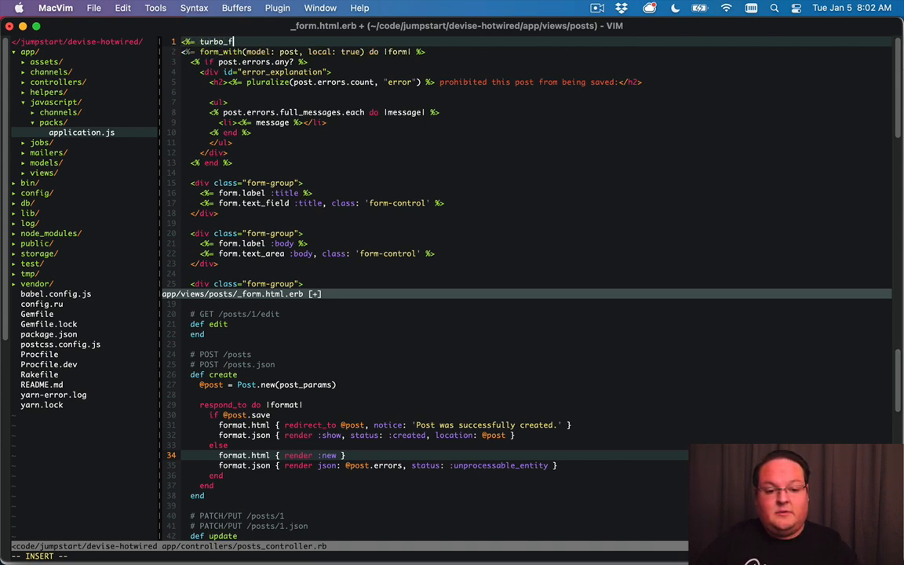
text(rame_ag post do %>)
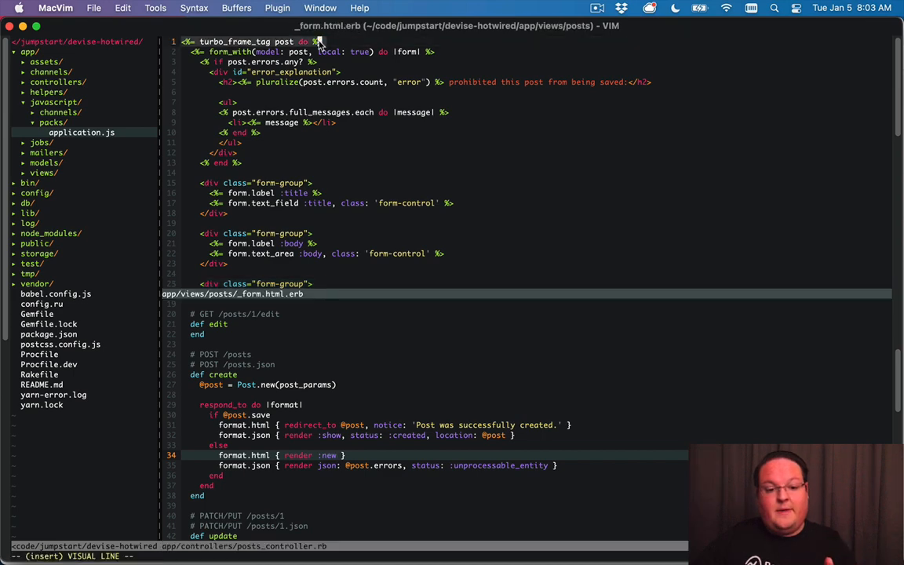
key(cmd+tab)
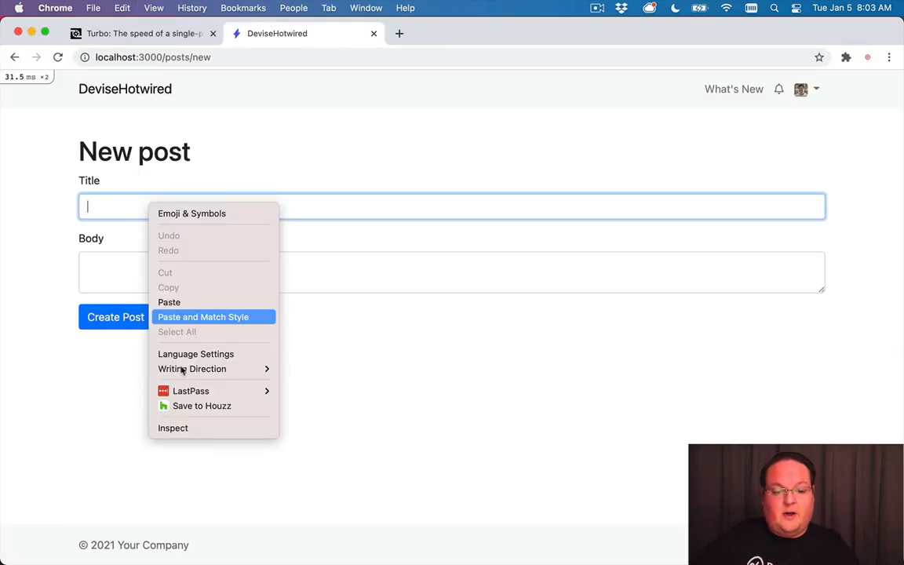
Change the page heading to Hello world in DevTools and submit the blank post form
click(173, 428)
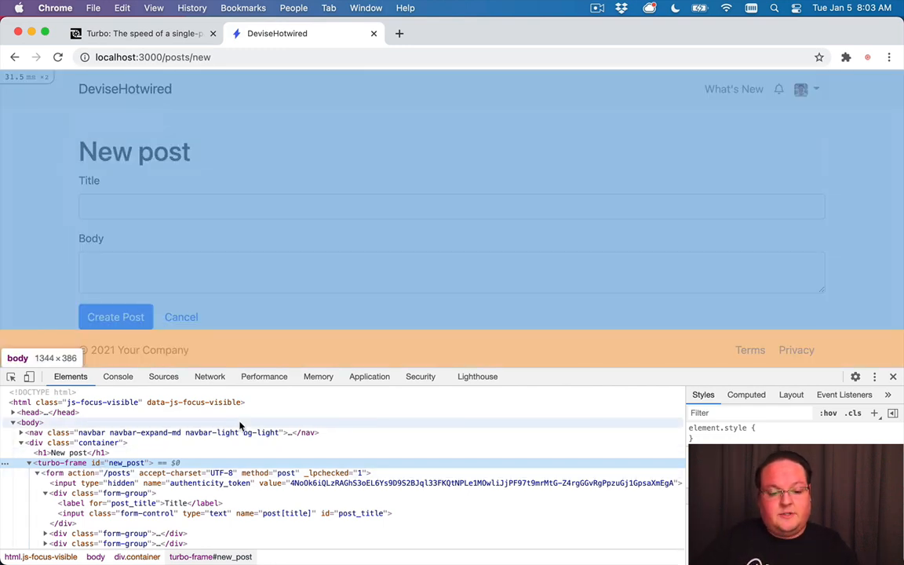
right_click(165, 151)
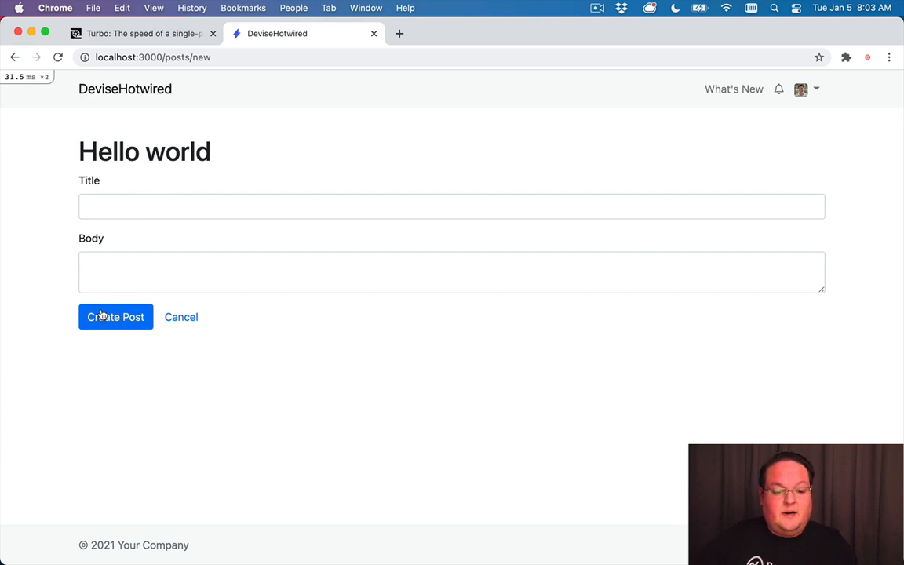
click(116, 317)
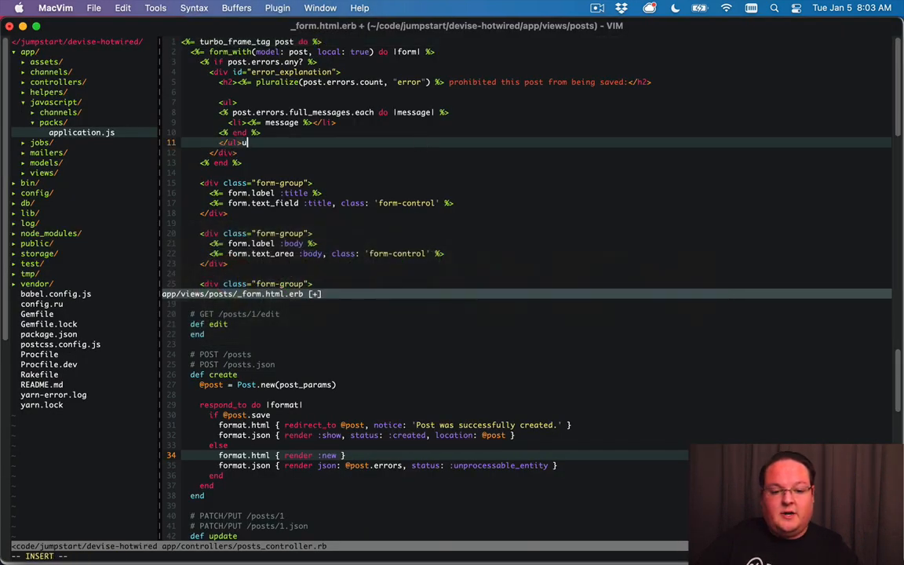
Undo the turbo_frame_tag wrapper edits, then submit the blank form in Chrome to test errors
key(Escape)
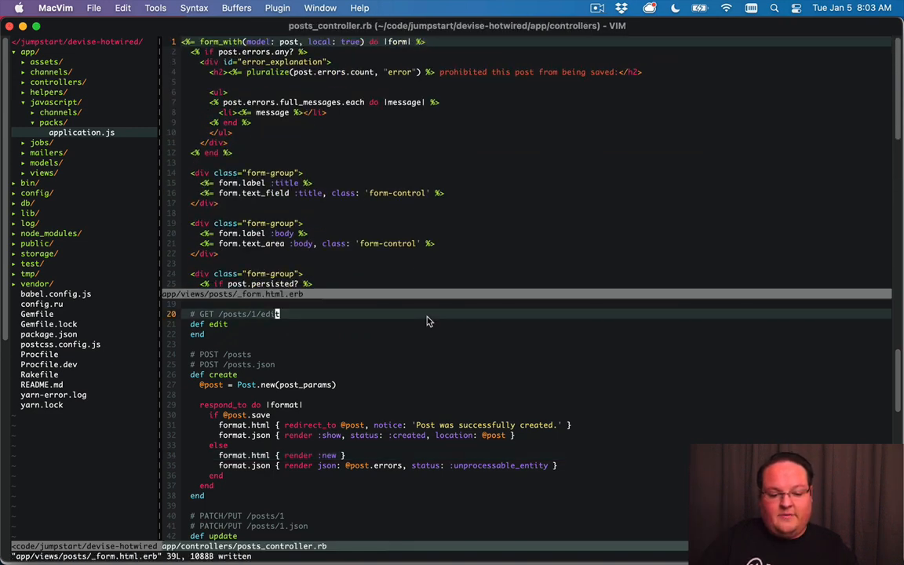
key(cmd+tab)
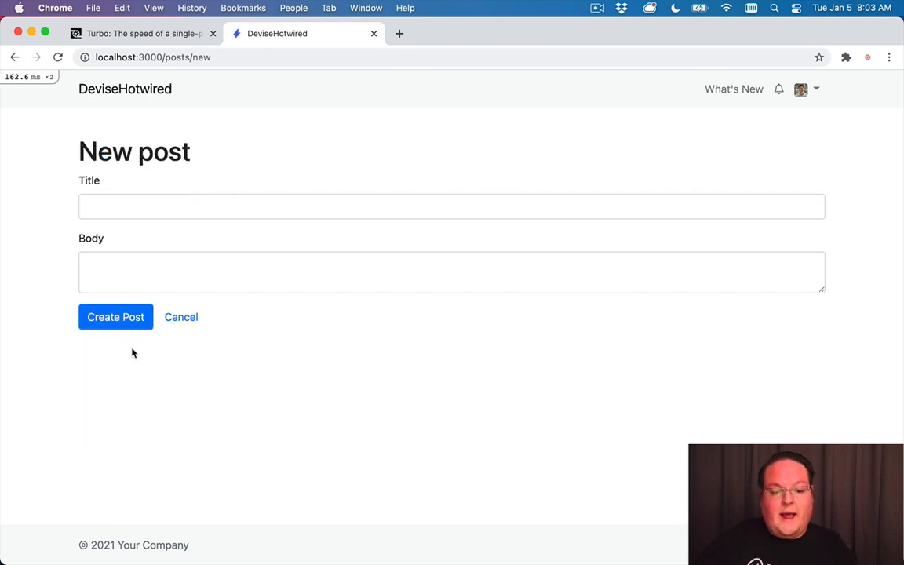
click(115, 316)
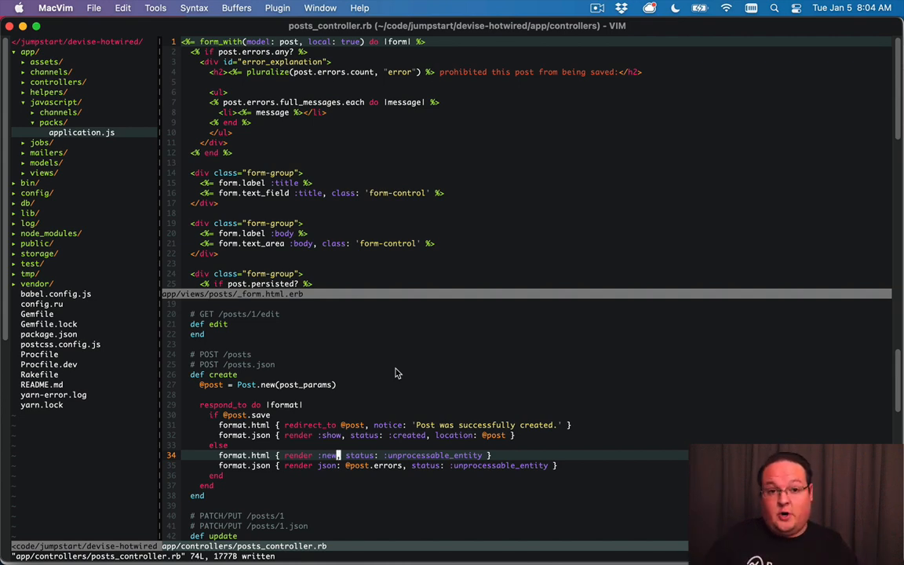
mouse_move(362, 284)
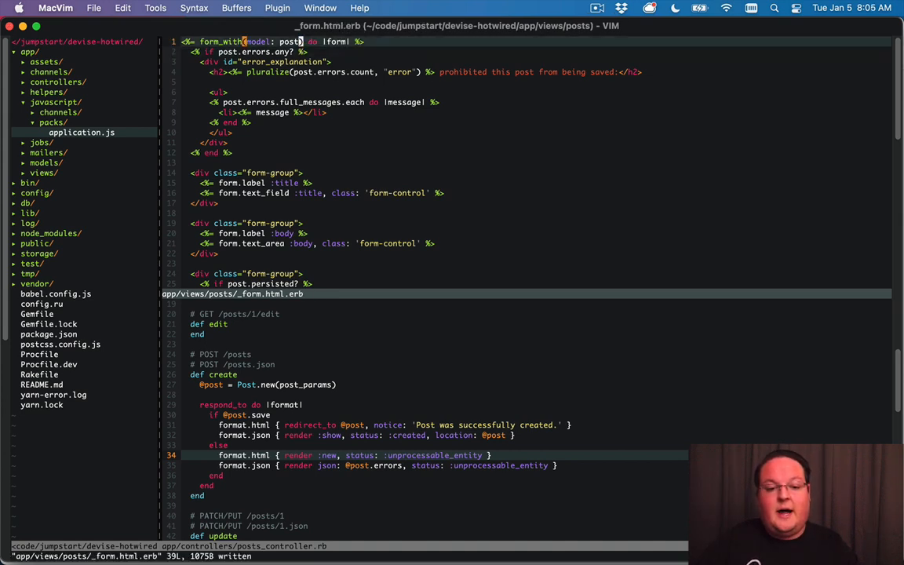
key(cmd+tab)
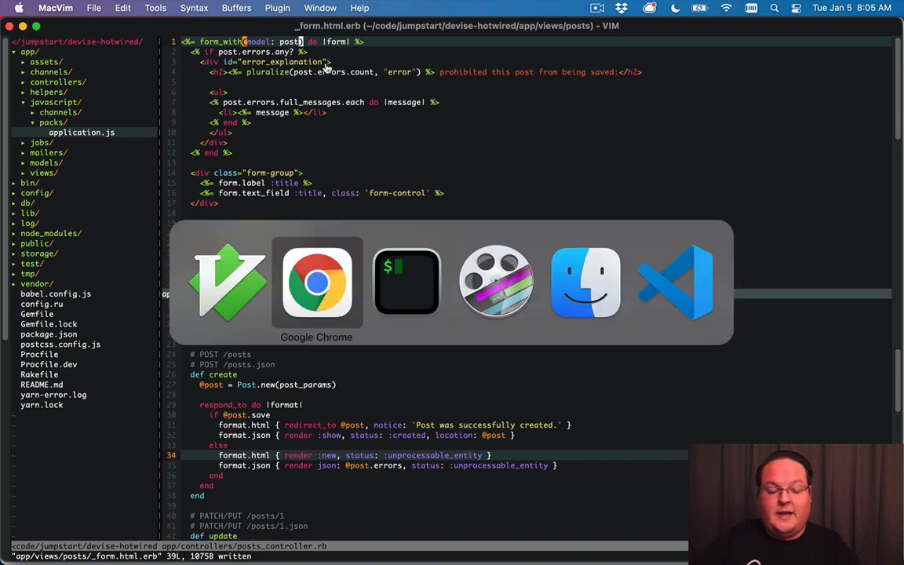
click(316, 283)
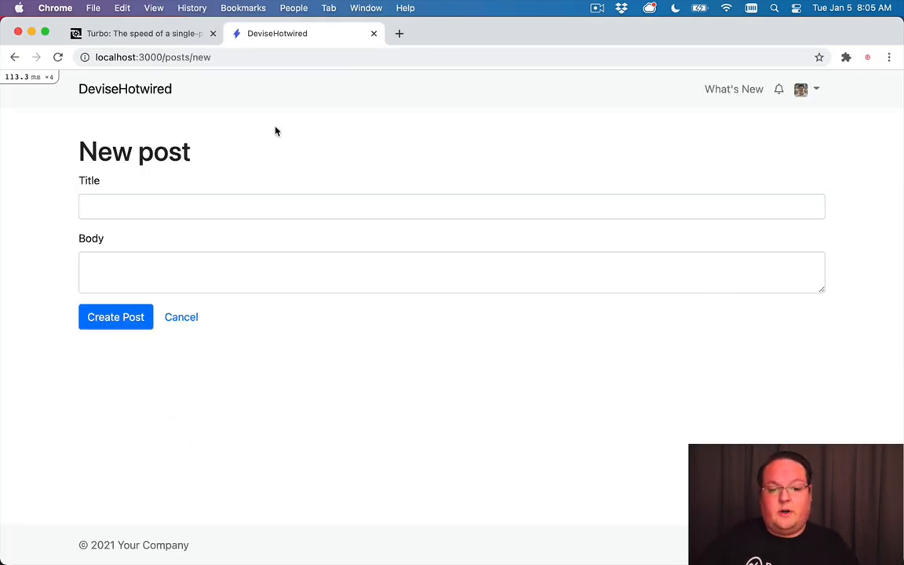
mouse_move(318, 138)
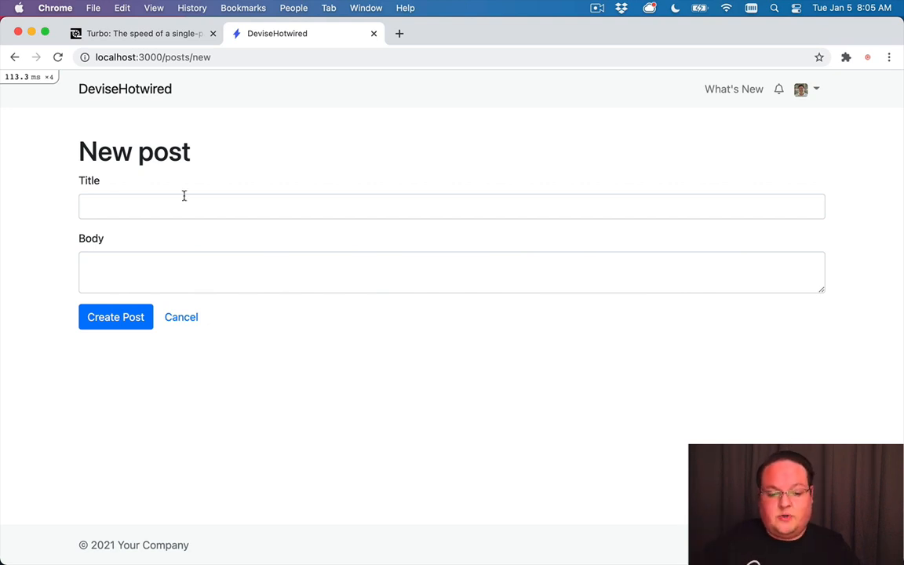
mouse_move(163, 171)
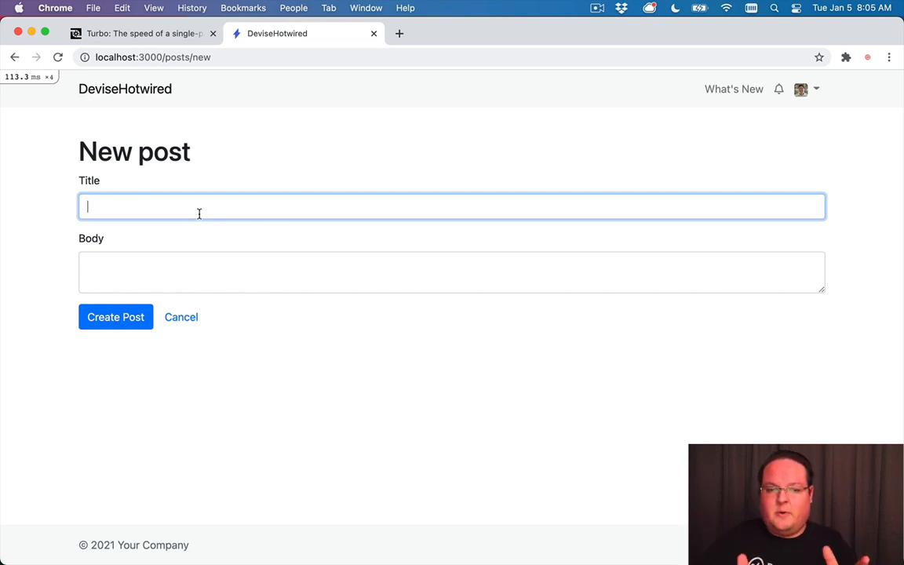
mouse_move(229, 285)
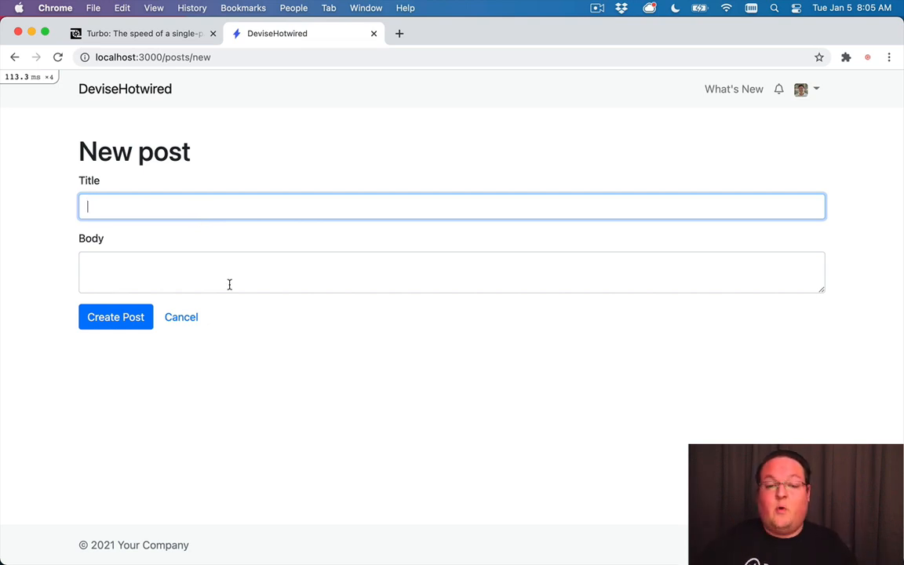
mouse_move(268, 298)
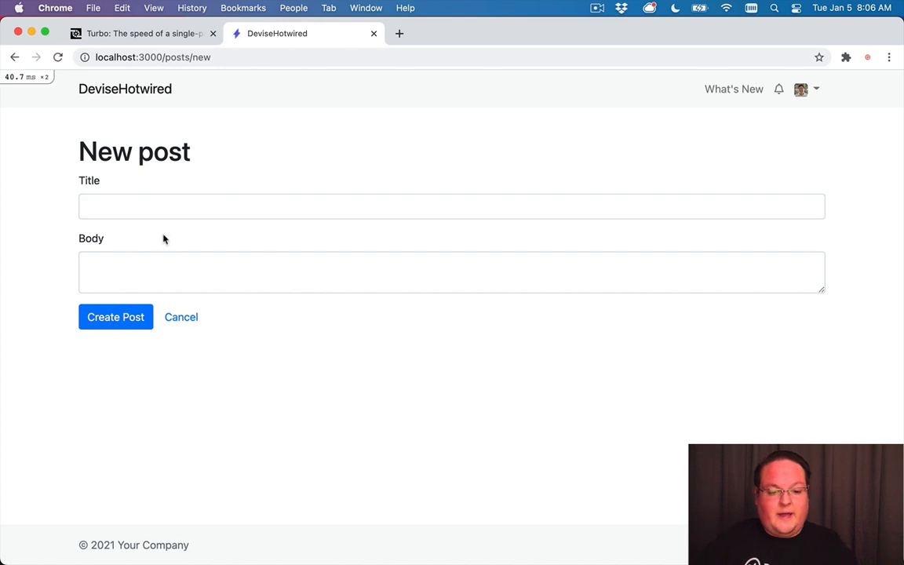
Change the page heading to 'Hello world' via DevTools and submit the blank post form
click(451, 206)
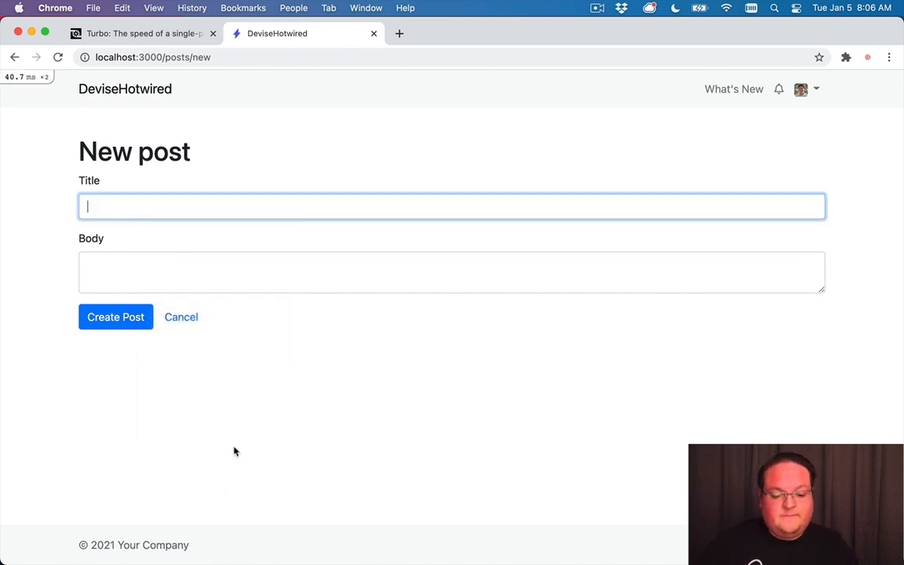
key(F12)
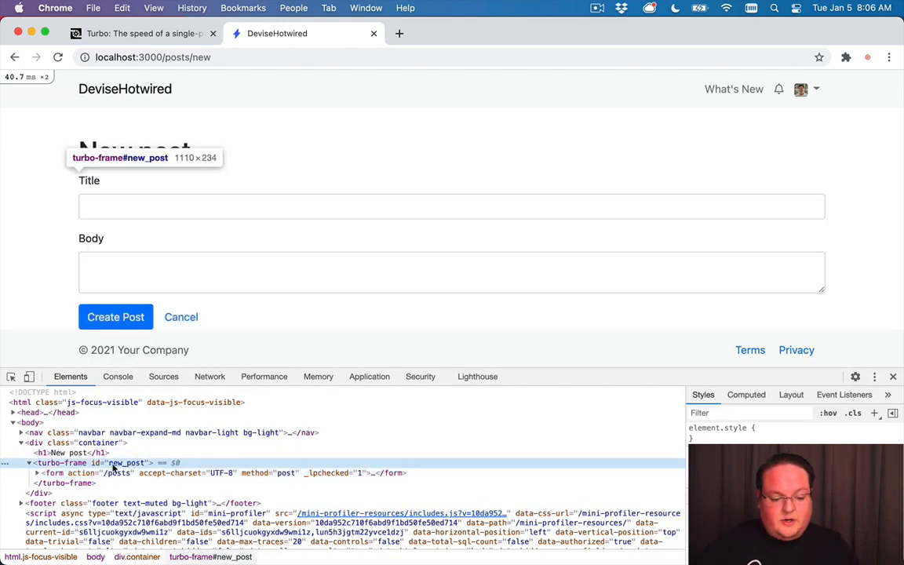
mouse_move(138, 467)
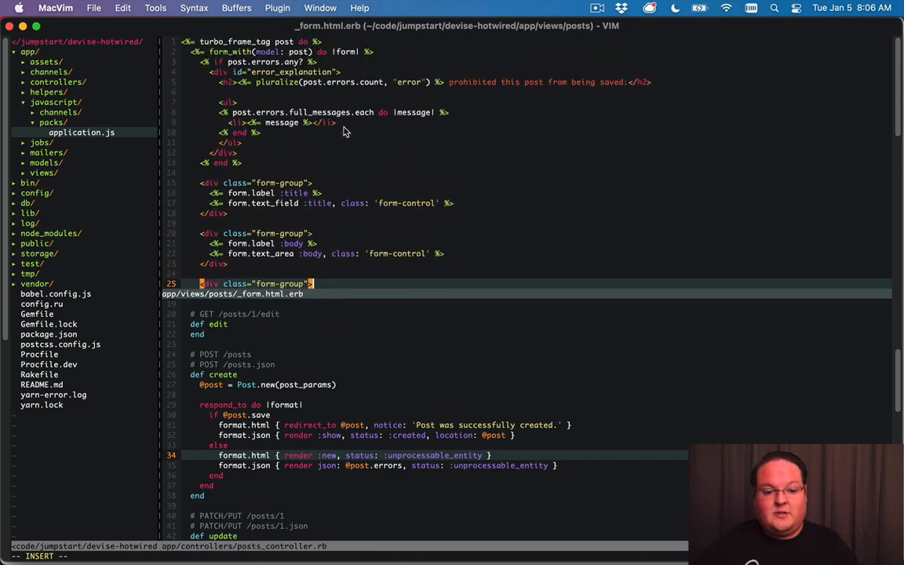
right_click(165, 151)
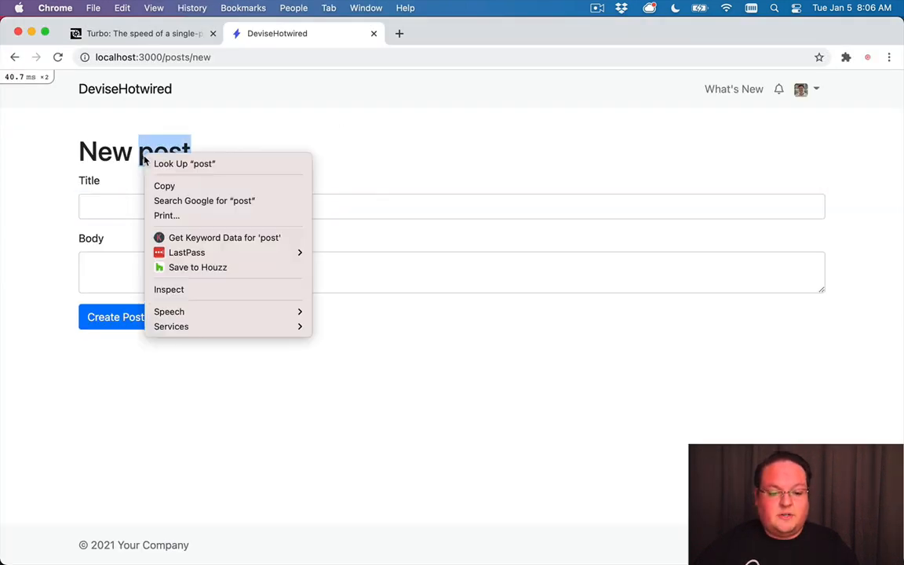
click(169, 289)
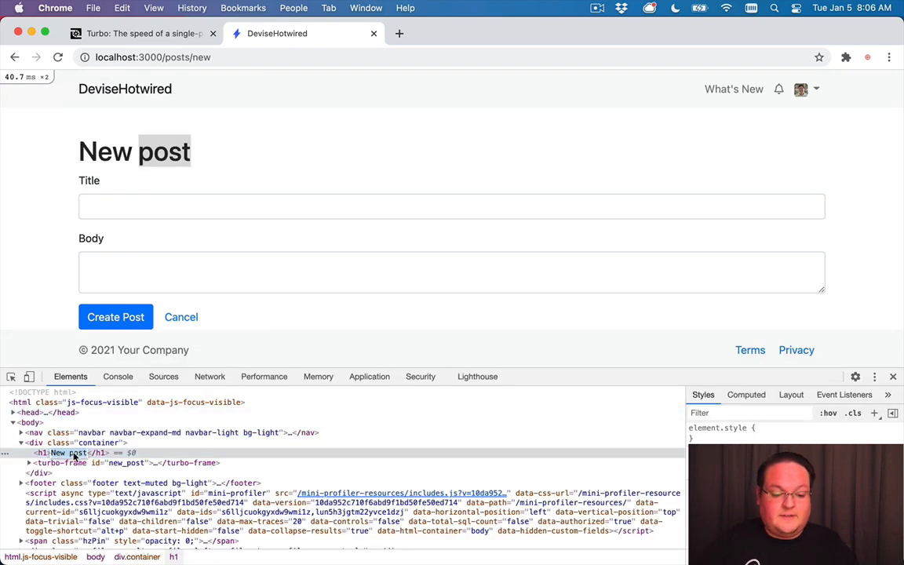
text(Hello world)
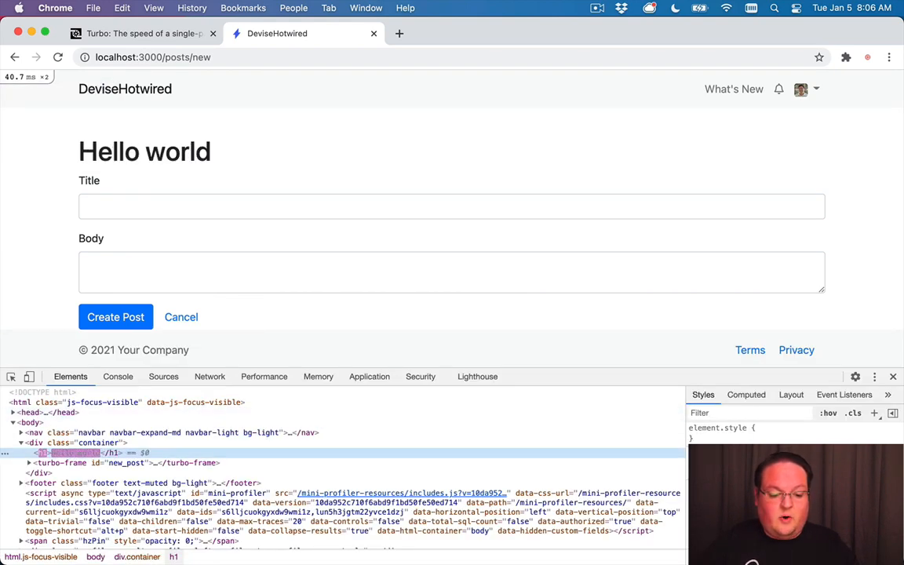
click(115, 316)
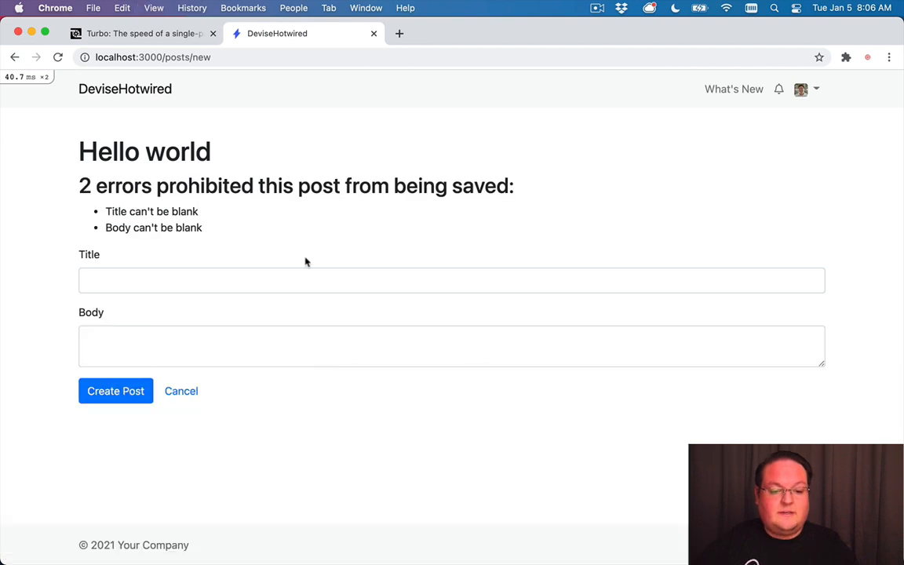
double_click(145, 152)
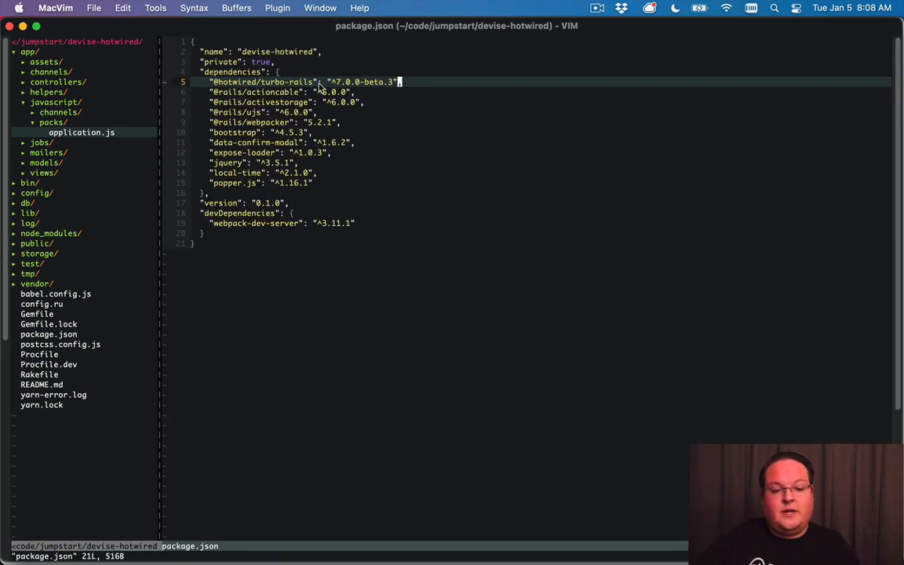
key(v)
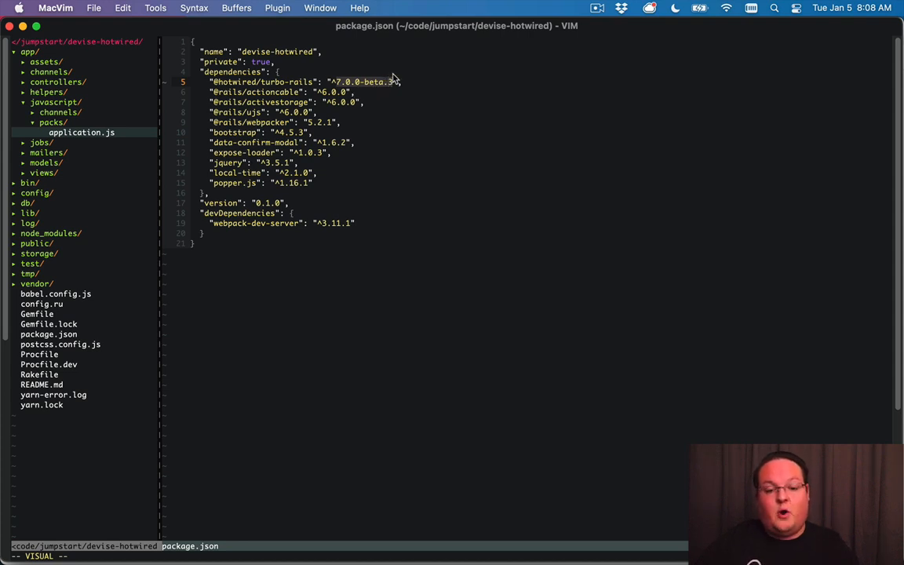
mouse_move(392, 97)
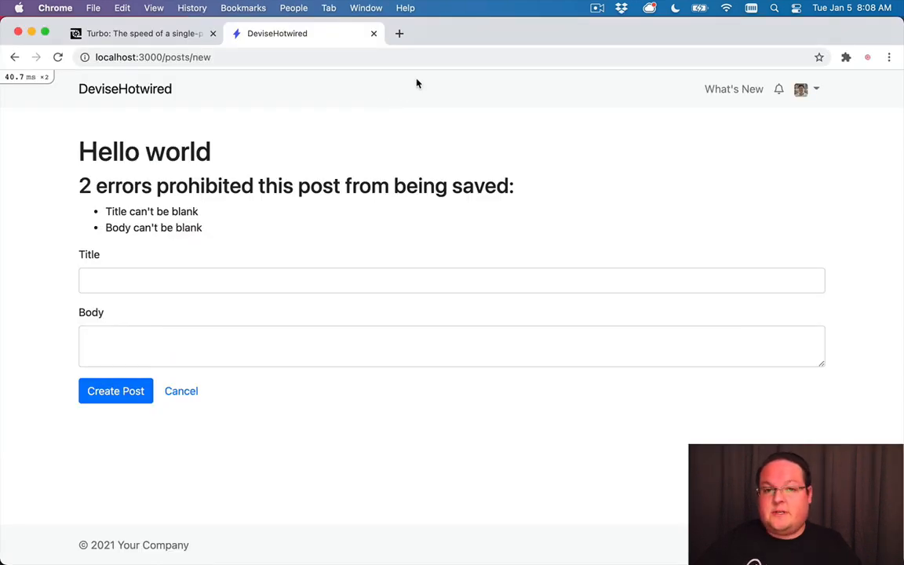
Scroll the Turbo homepage to the feature list and highlight 'form' in the Turbo Drive description
click(141, 33)
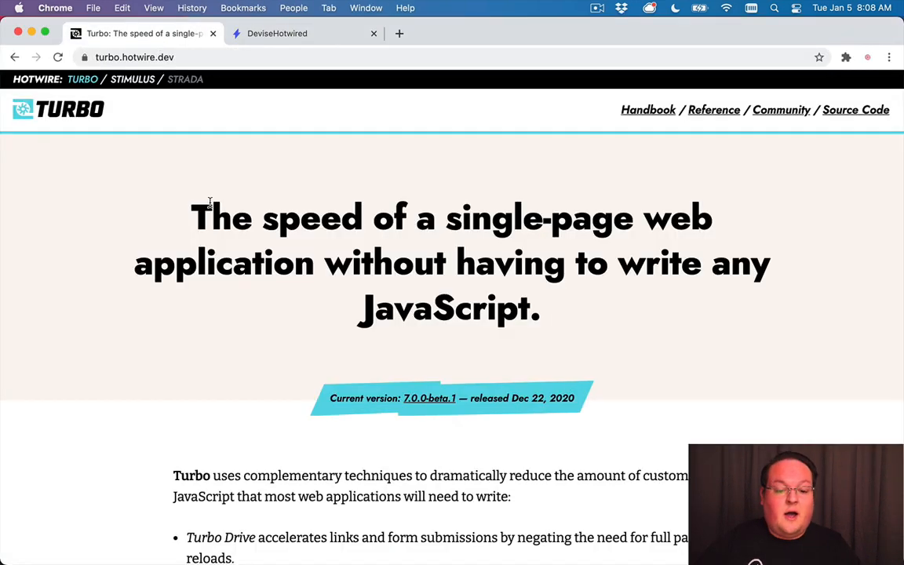
scroll(down, 3)
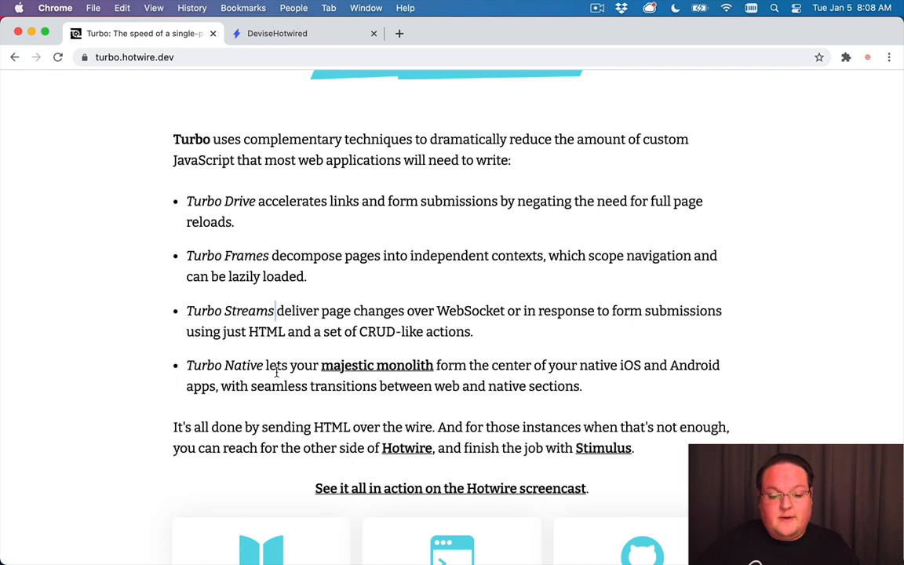
double_click(275, 365)
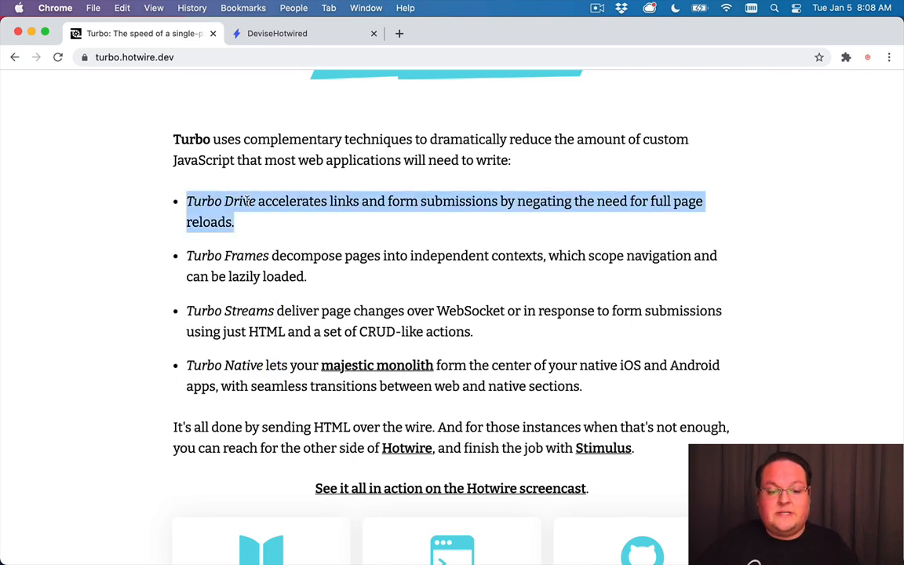
click(286, 214)
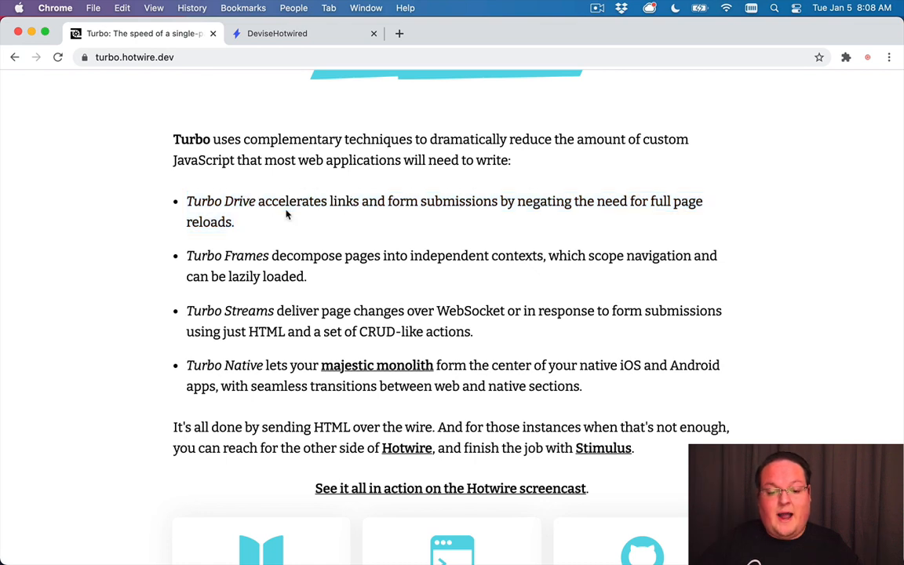
double_click(402, 201)
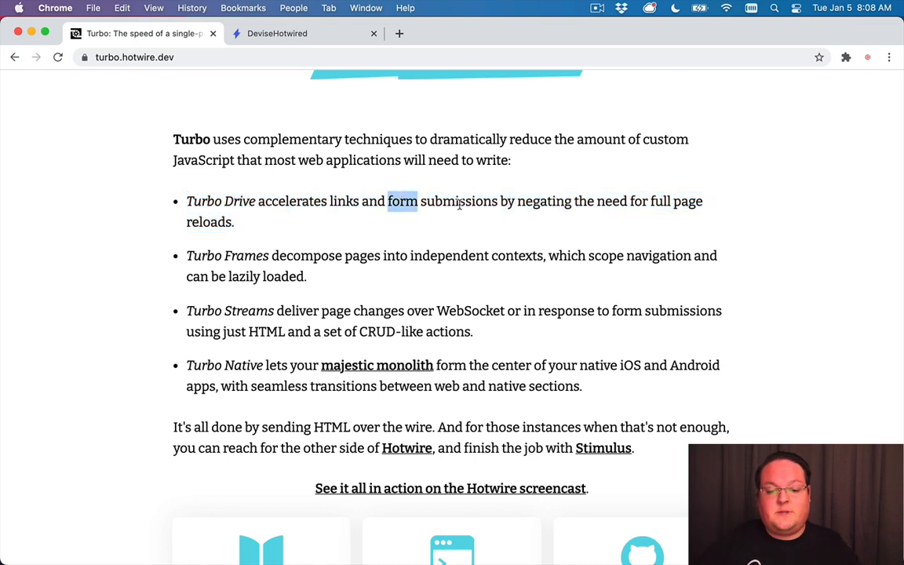